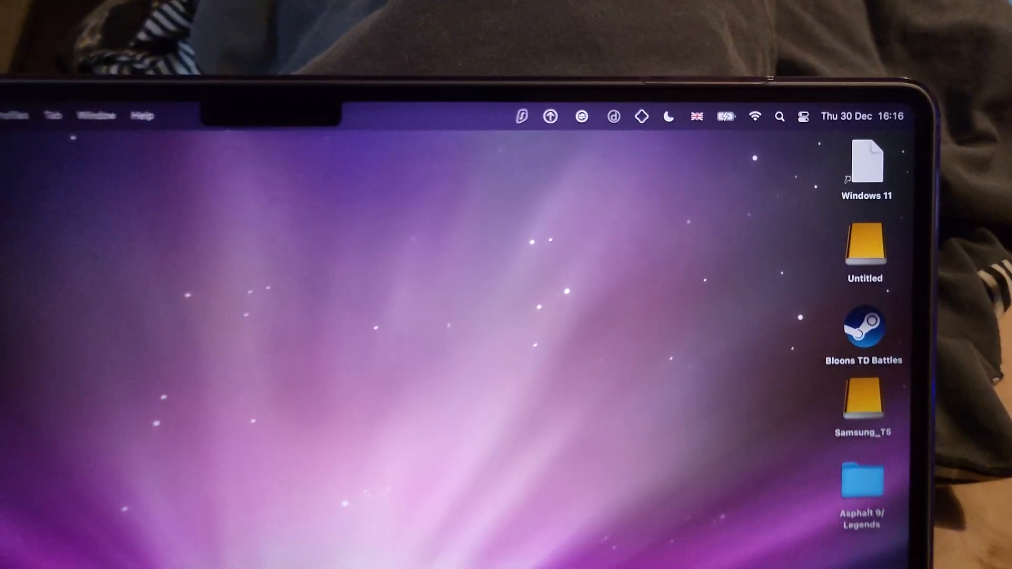
# Step: Reach the full Bluetooth preferences from Control Center, listing the paired AirPods and Xbox controller
pyautogui.click(803, 116)
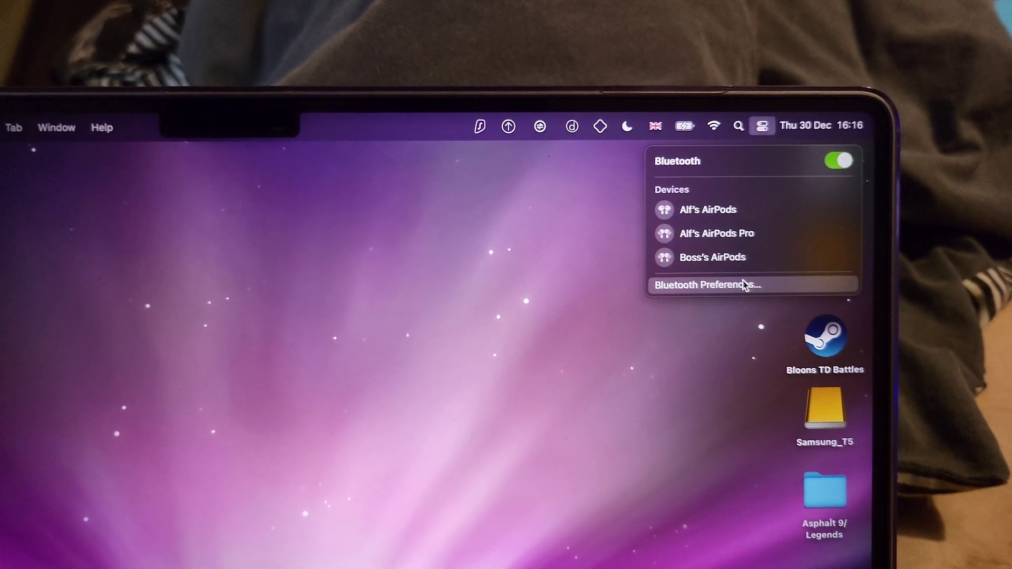
pyautogui.click(706, 286)
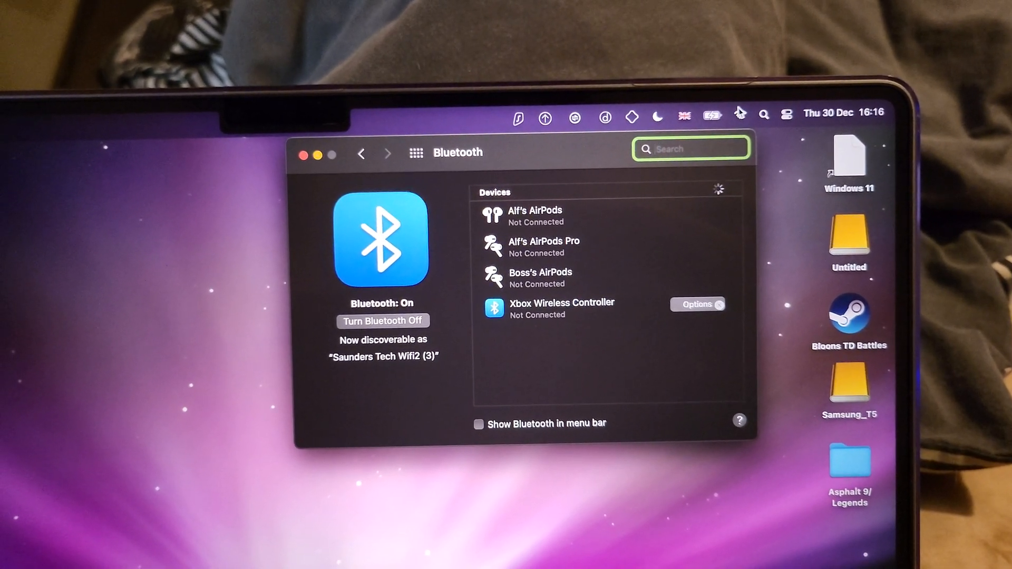
# Step: Check the Wi-Fi status and Network preferences, then close that window
pyautogui.click(757, 102)
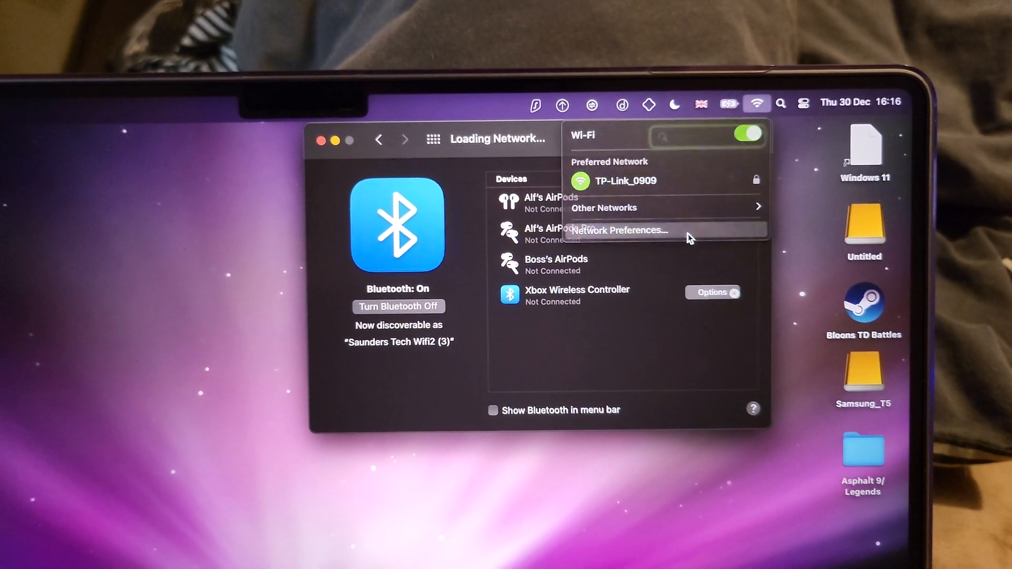
pyautogui.click(617, 231)
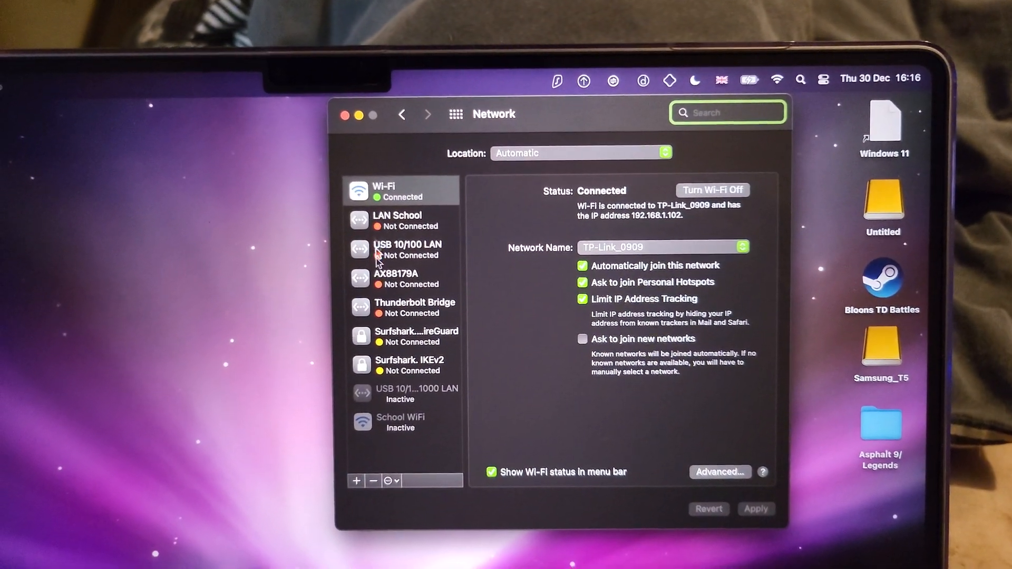
pyautogui.click(346, 114)
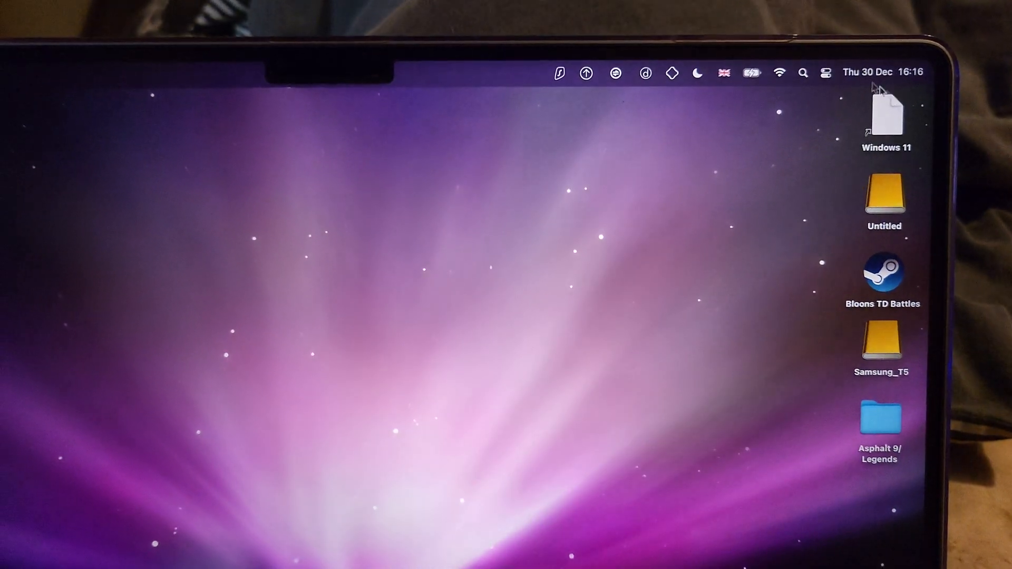
# Step: Expand the Bluetooth options in Control Center to reveal the nearby LG-TONE-FP9 headset
pyautogui.click(825, 73)
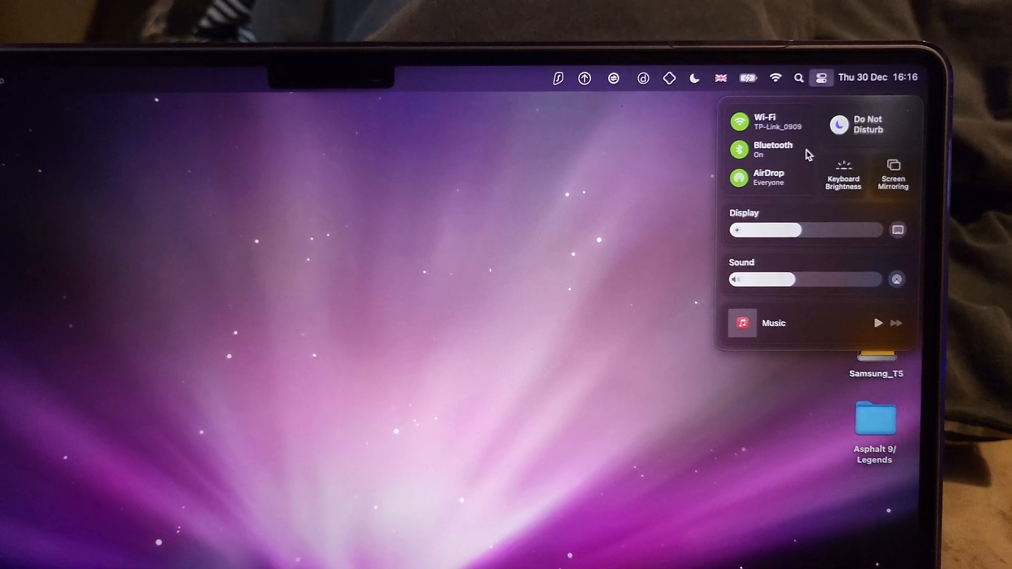
pyautogui.click(771, 150)
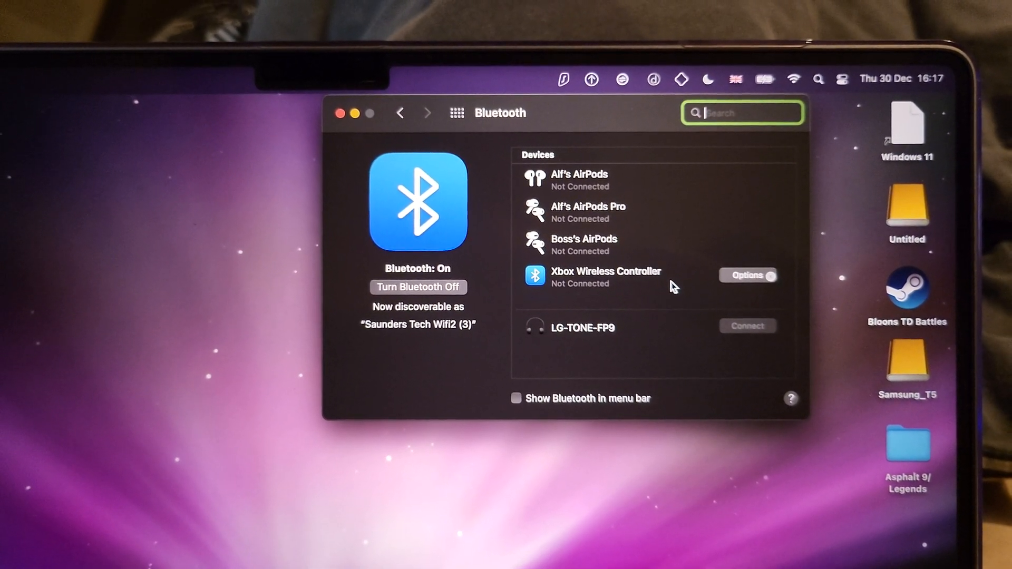
# Step: Connect the LG-TONE-FP9 earbuds so they appear as Connected at the top of the list
pyautogui.click(746, 326)
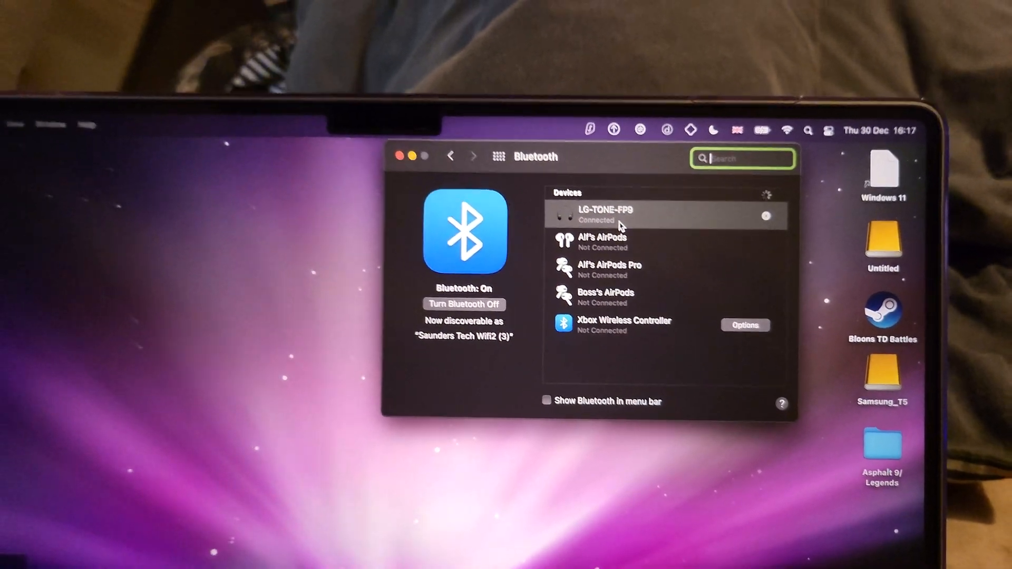